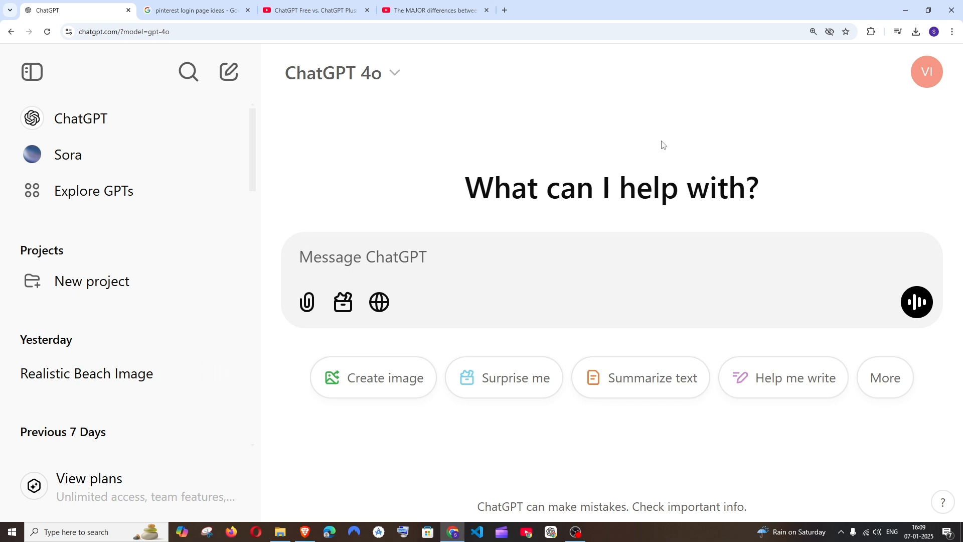
{"action": "mouse_move", "coordinate": [360, 445]}
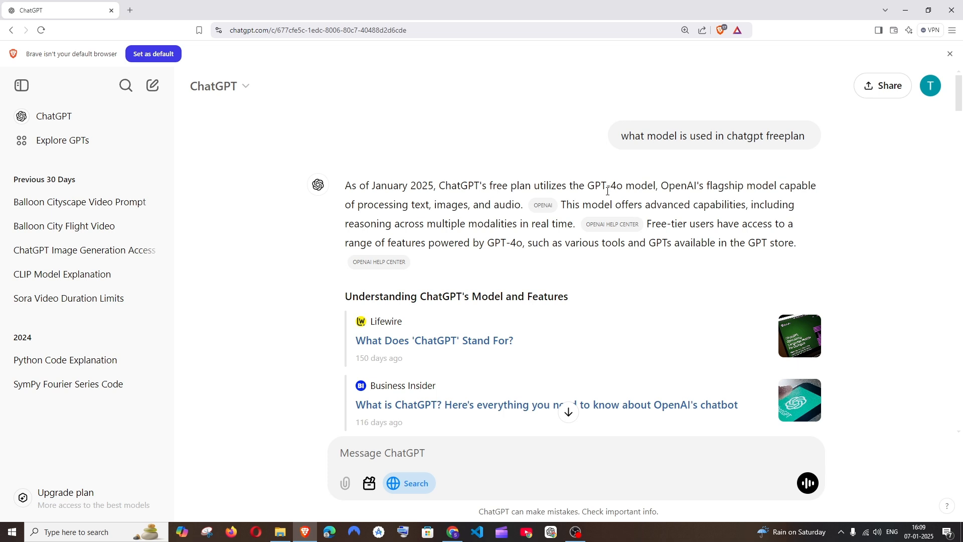
{"action": "mouse_move", "coordinate": [242, 92]}
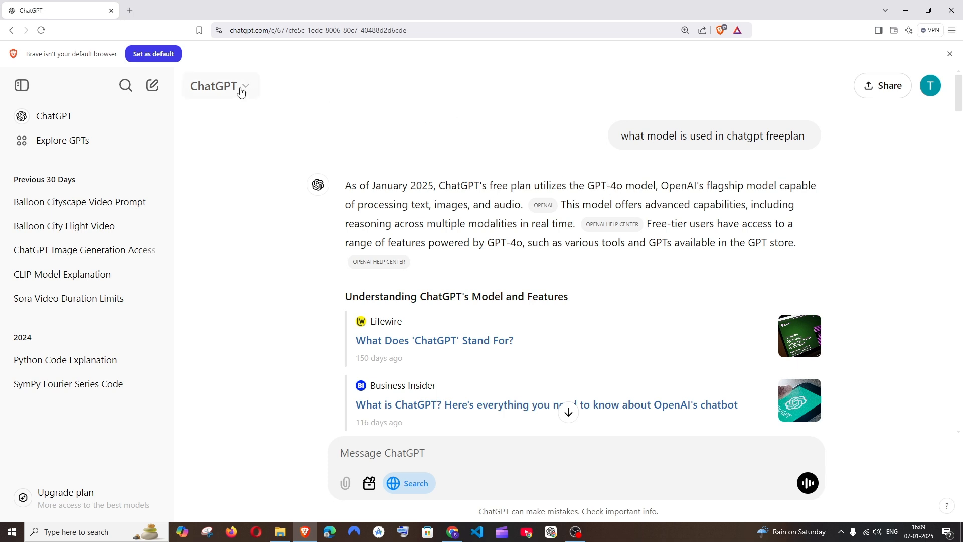
Step: Read which models the free plan offers, then return to the Plus new-chat page
{"action": "left_click", "coordinate": [220, 85]}
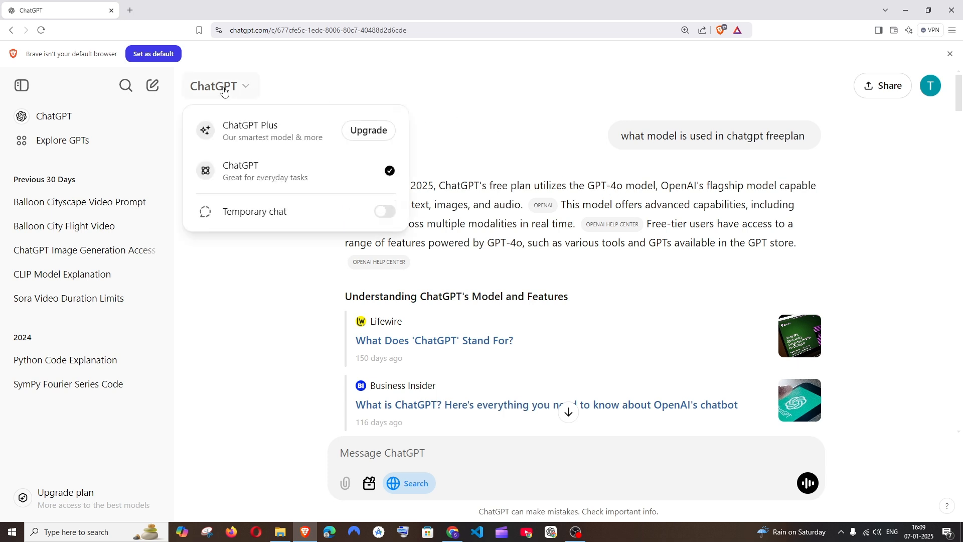
{"action": "mouse_move", "coordinate": [263, 132]}
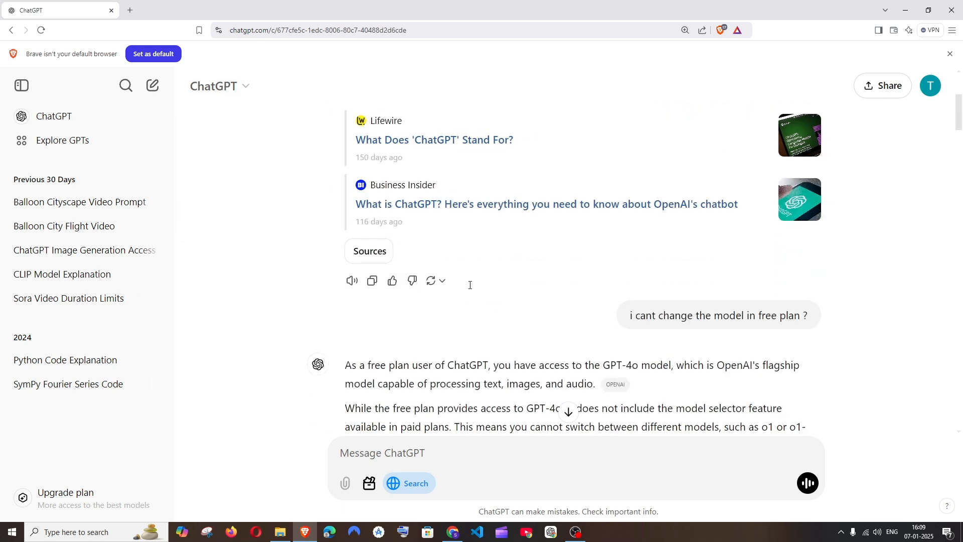
{"action": "scroll", "scroll_direction": "down", "scroll_amount": 3}
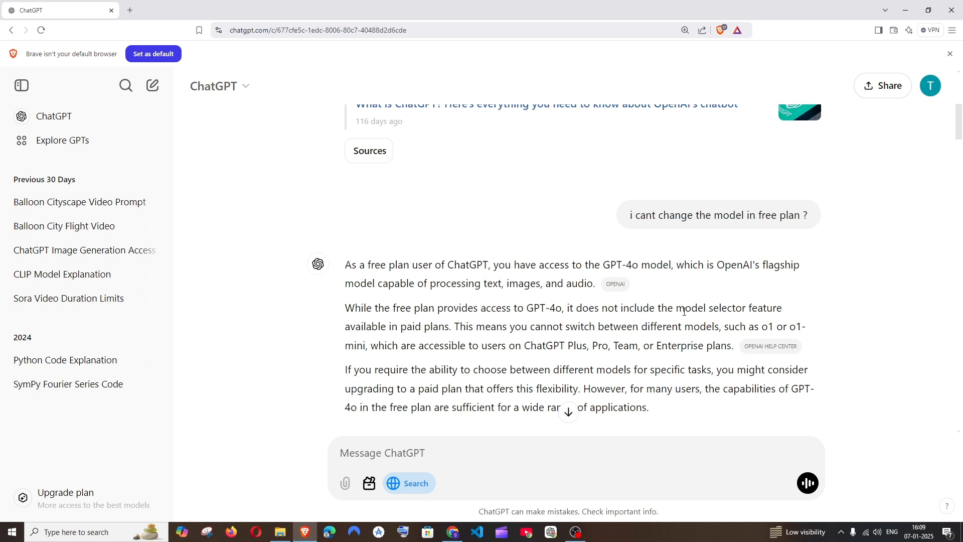
{"action": "mouse_move", "coordinate": [363, 322]}
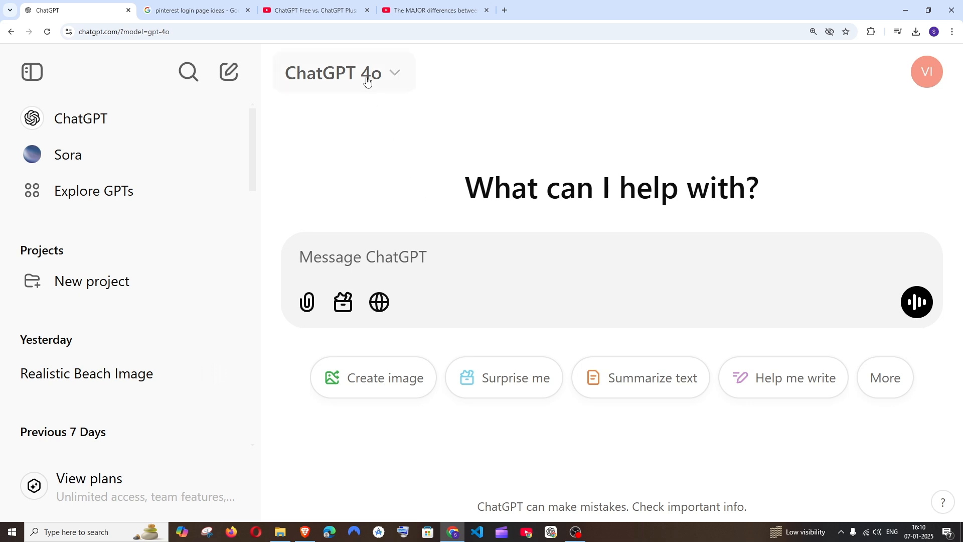
Step: Switch the new chat's model from GPT-4o to o1 via the header model list
{"action": "left_click", "coordinate": [344, 72]}
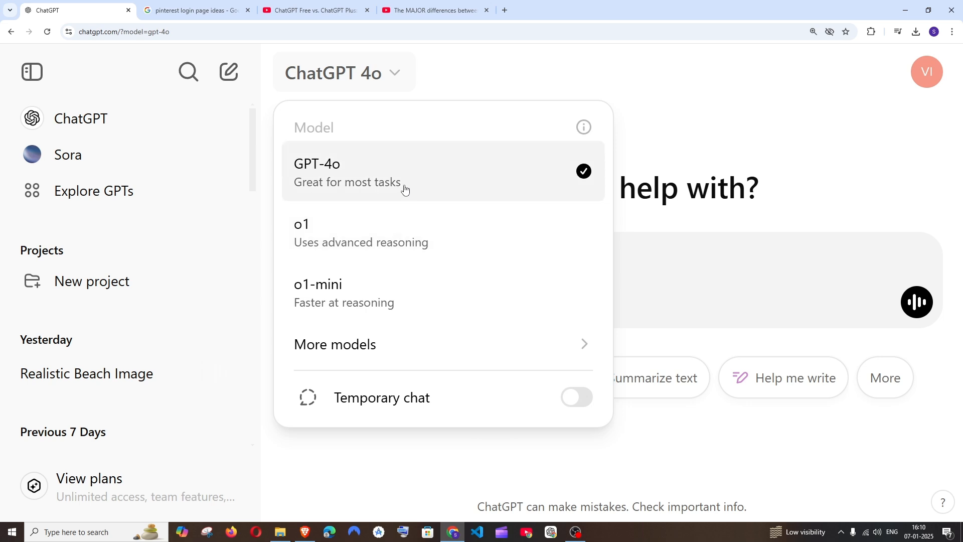
{"action": "mouse_move", "coordinate": [386, 186]}
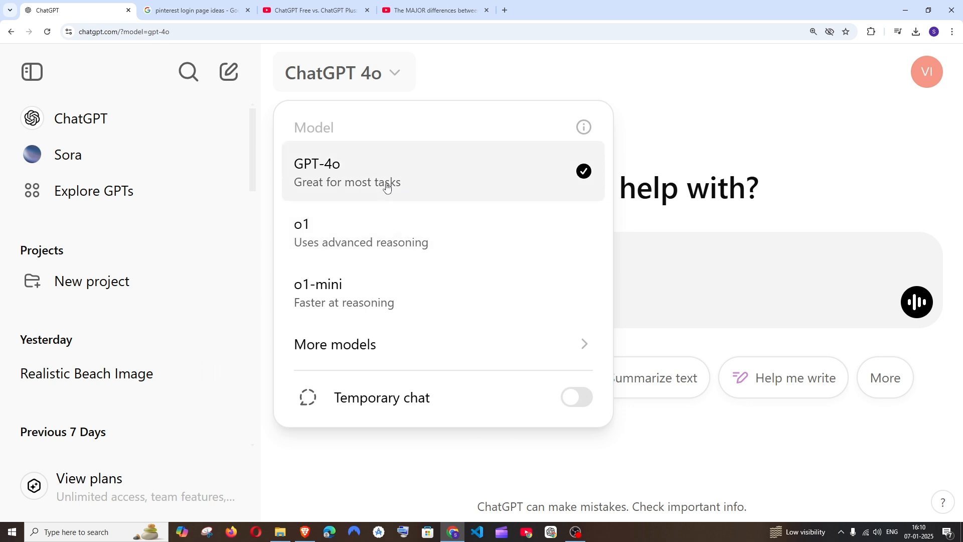
{"action": "mouse_move", "coordinate": [365, 232]}
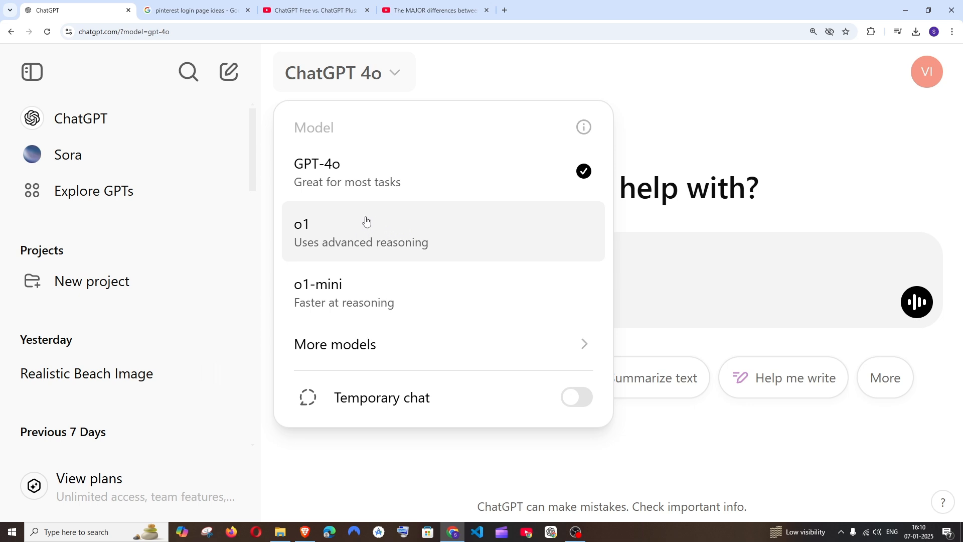
{"action": "mouse_move", "coordinate": [390, 224]}
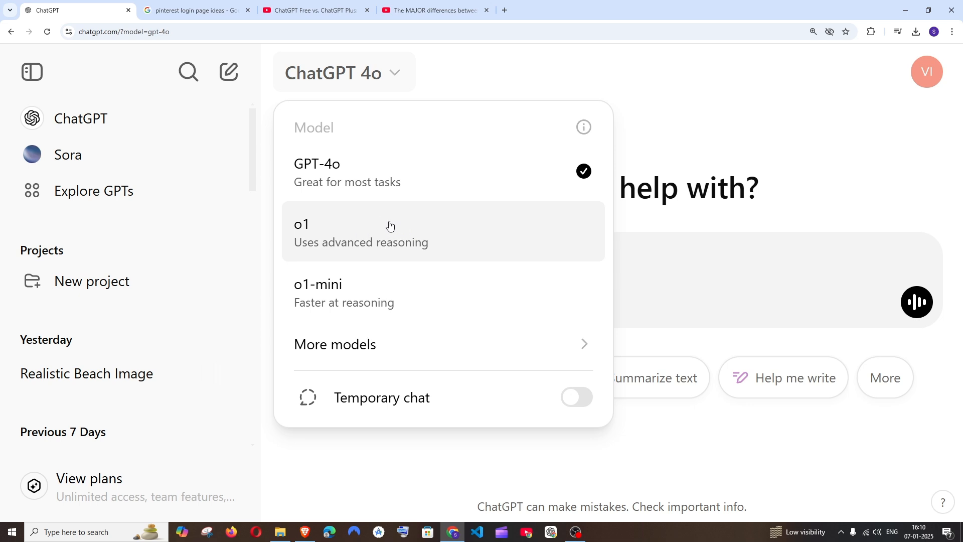
{"action": "mouse_move", "coordinate": [381, 264]}
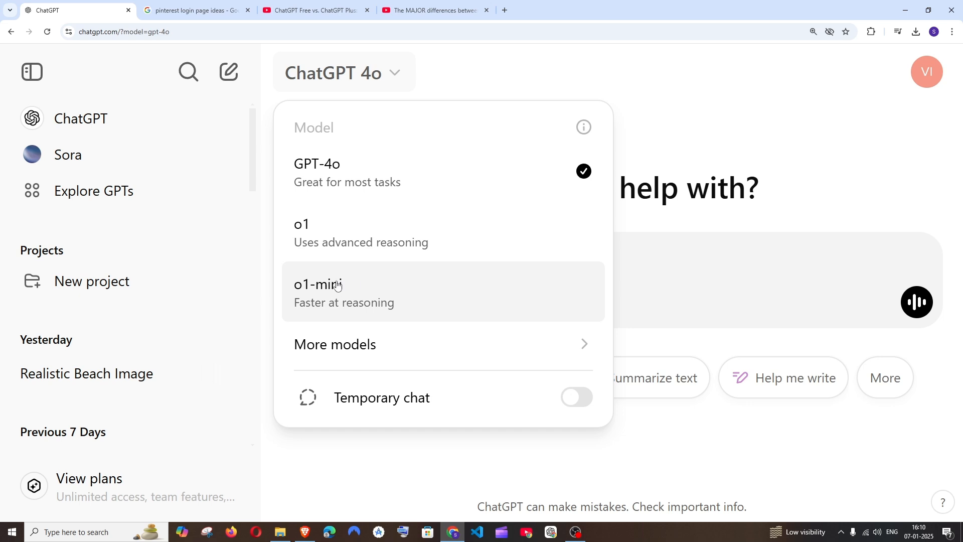
{"action": "left_click", "coordinate": [359, 344]}
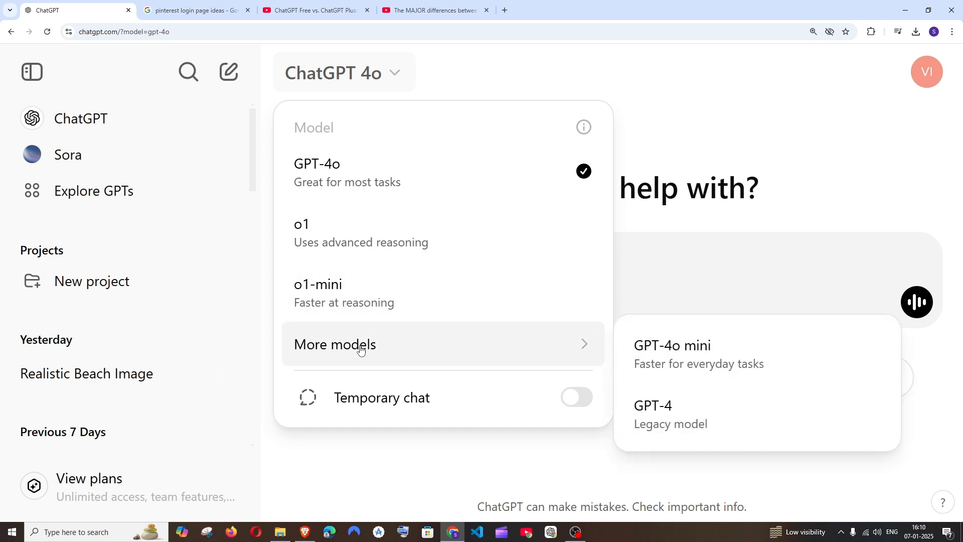
{"action": "mouse_move", "coordinate": [653, 354]}
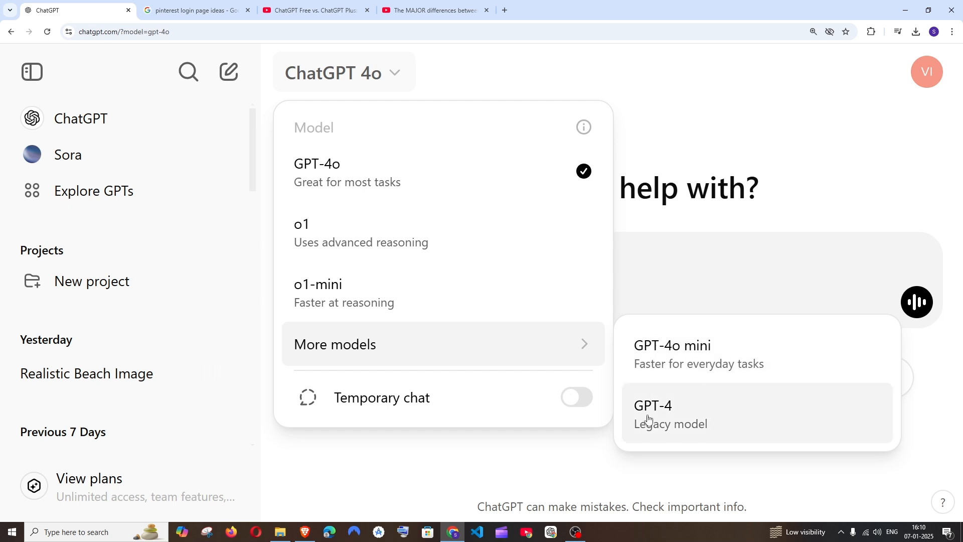
{"action": "mouse_move", "coordinate": [699, 354]}
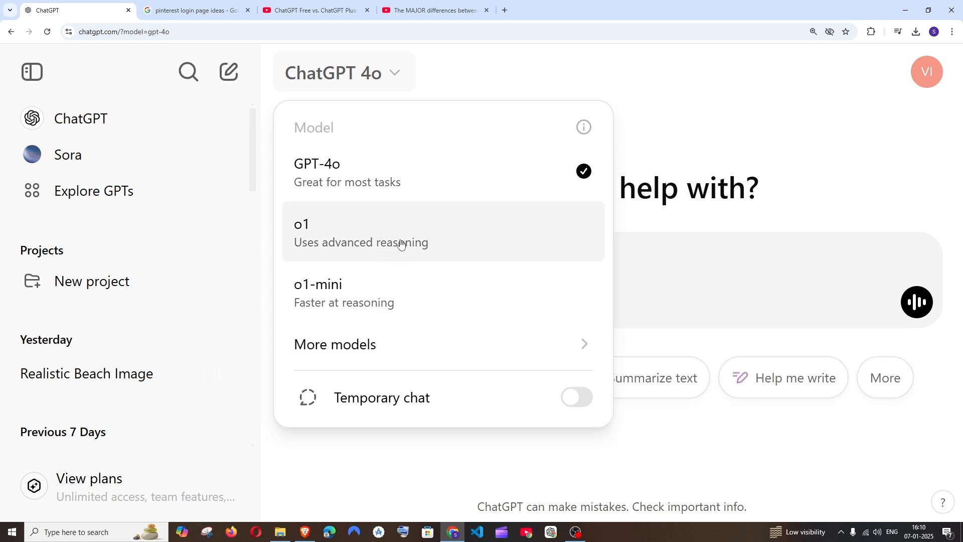
{"action": "left_click", "coordinate": [301, 232]}
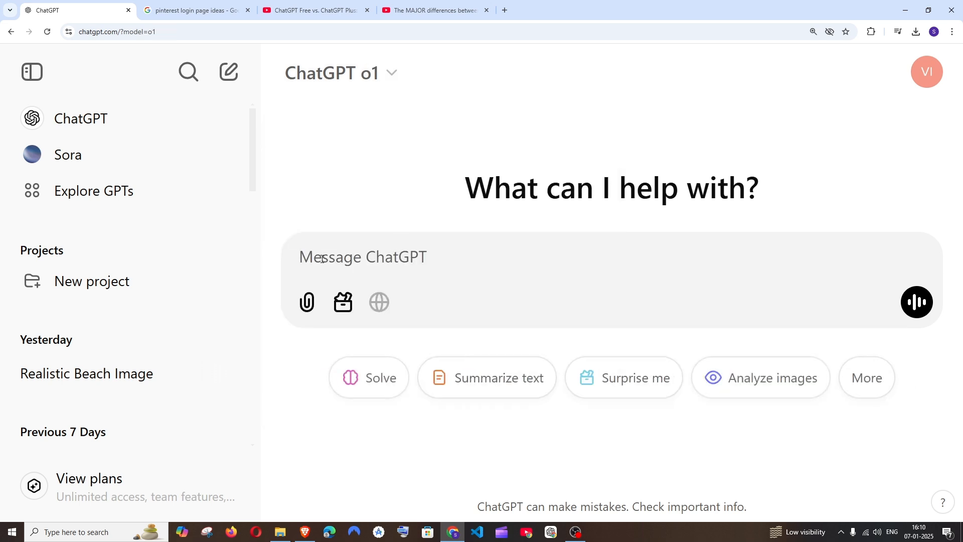
Step: Switch the chat's model from o1 to GPT-4o mini under More models
{"action": "left_click", "coordinate": [363, 257]}
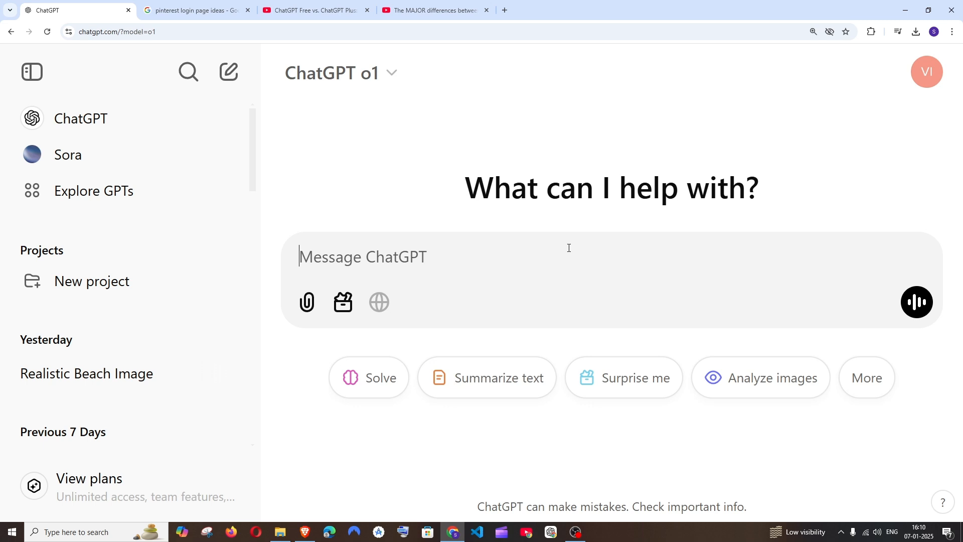
{"action": "left_click", "coordinate": [341, 72]}
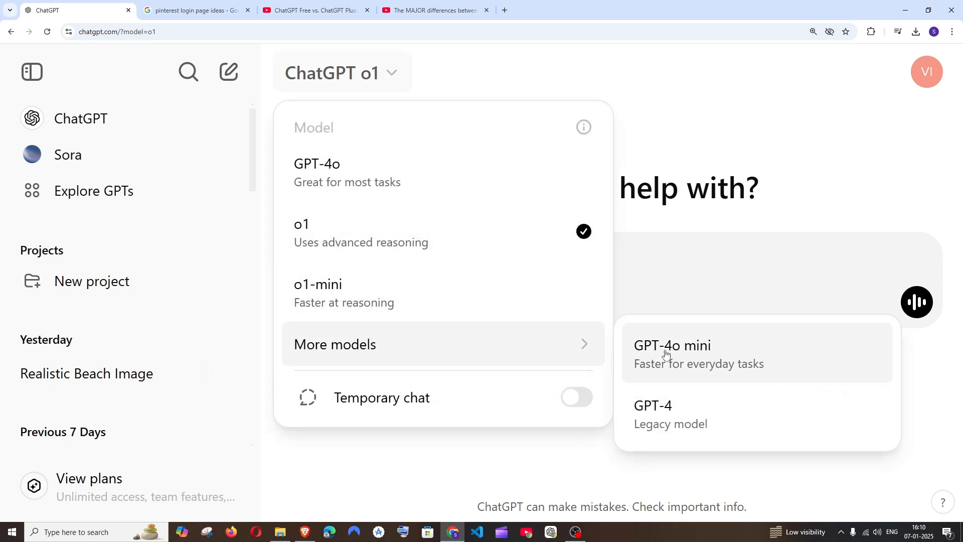
{"action": "left_click", "coordinate": [672, 345]}
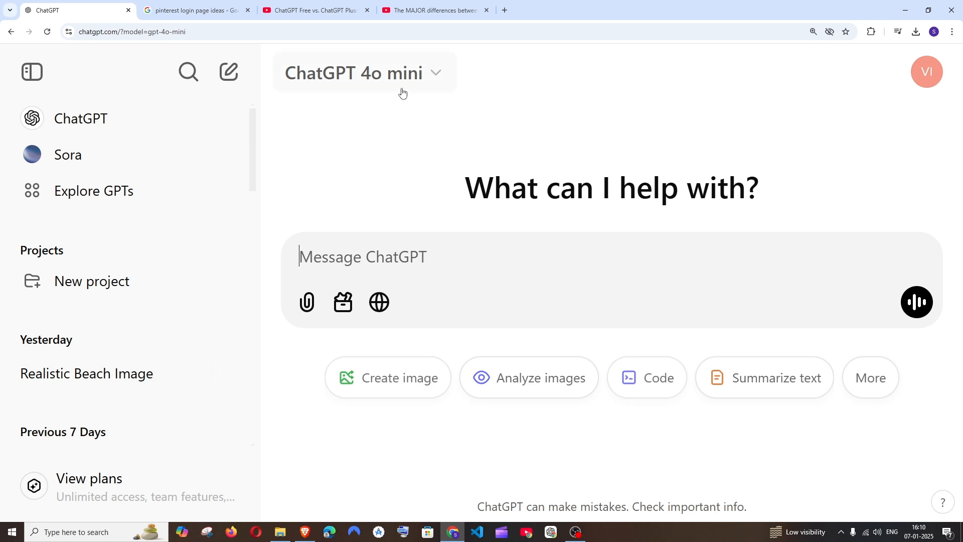
{"action": "mouse_move", "coordinate": [409, 121]}
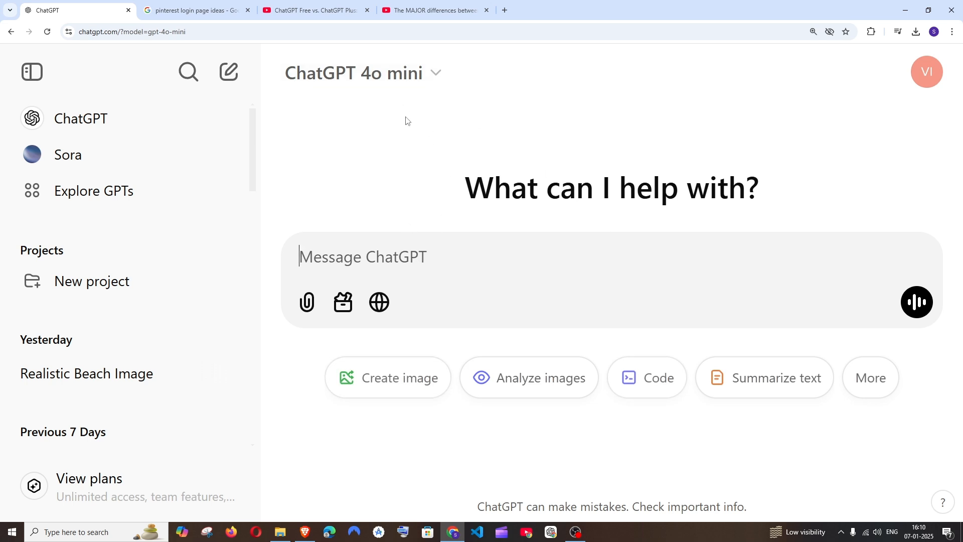
Step: Switch the chat's model from GPT-4o mini to o1-mini
{"action": "left_click", "coordinate": [362, 72]}
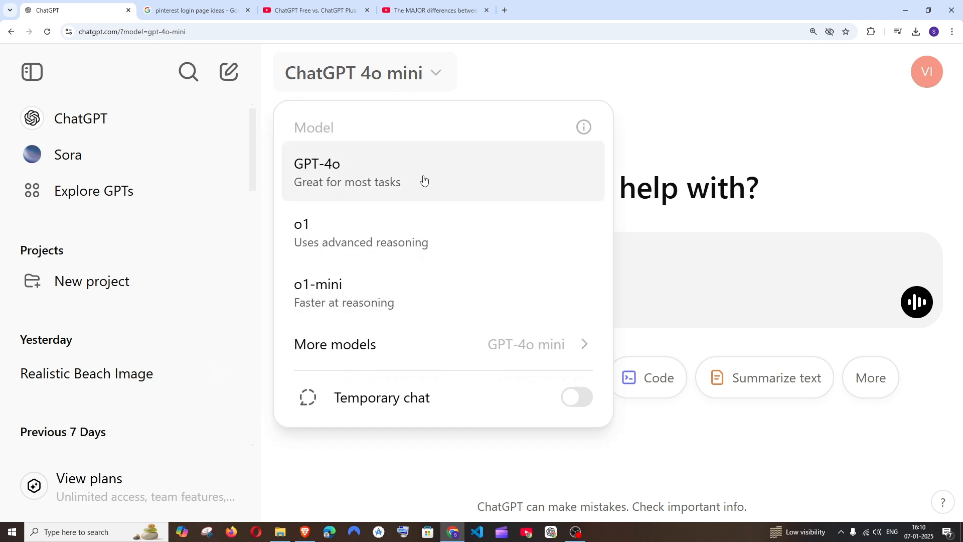
{"action": "left_click", "coordinate": [318, 283]}
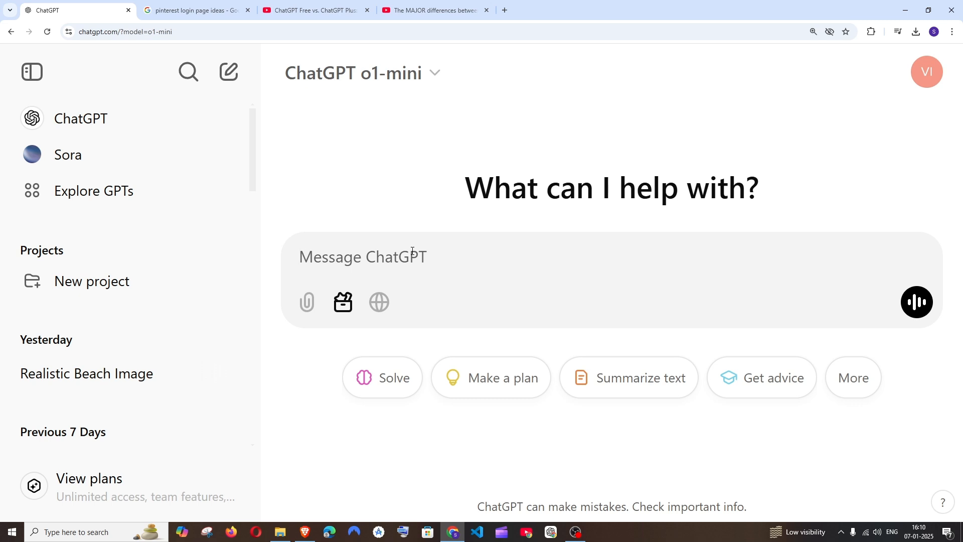
{"action": "mouse_move", "coordinate": [479, 317]}
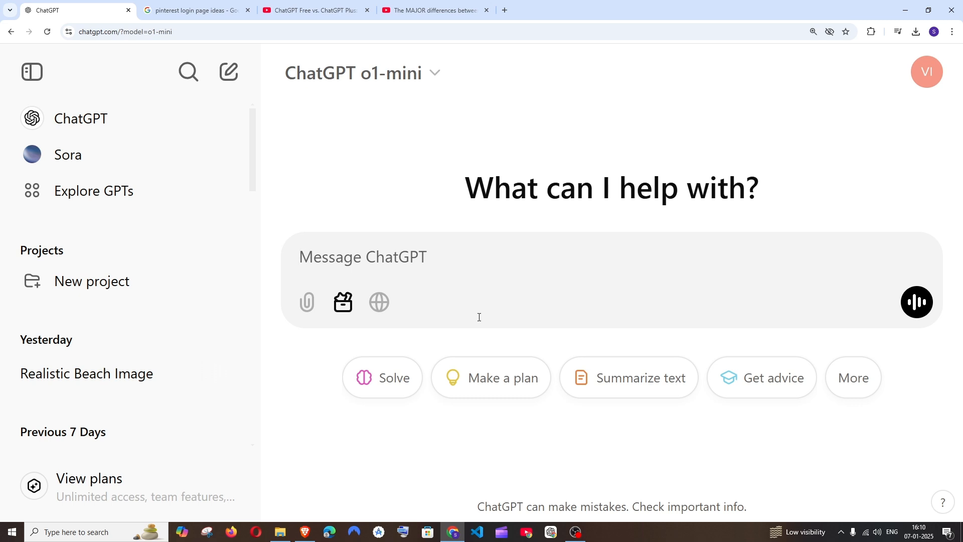